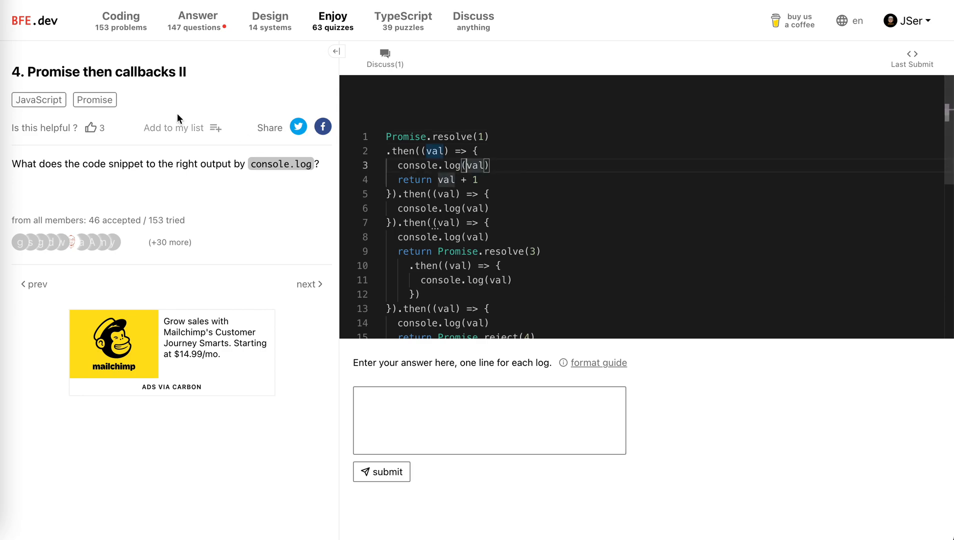
mouse_move(146, 98)
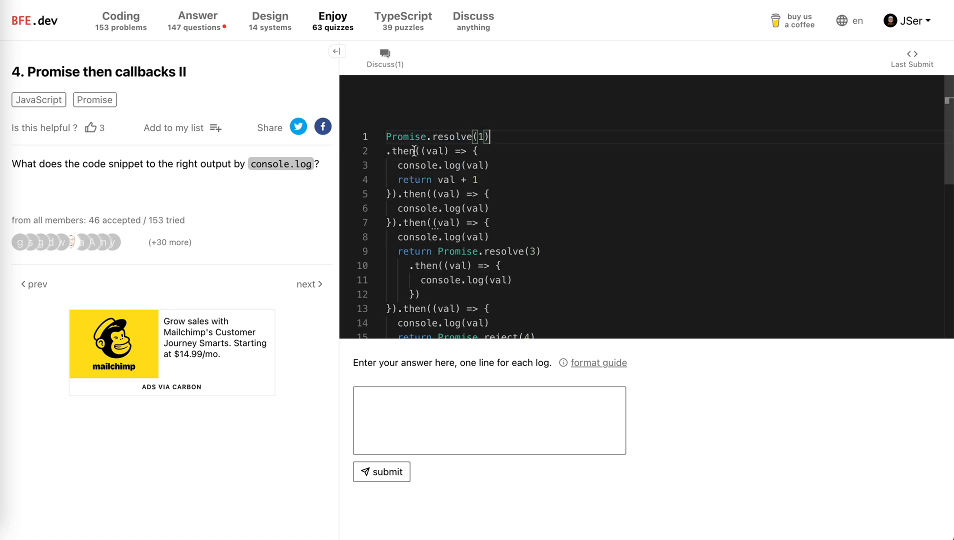
Step: Trace the first console.log in the snippet and enter 1 as the first answer line
scroll("down", 3)
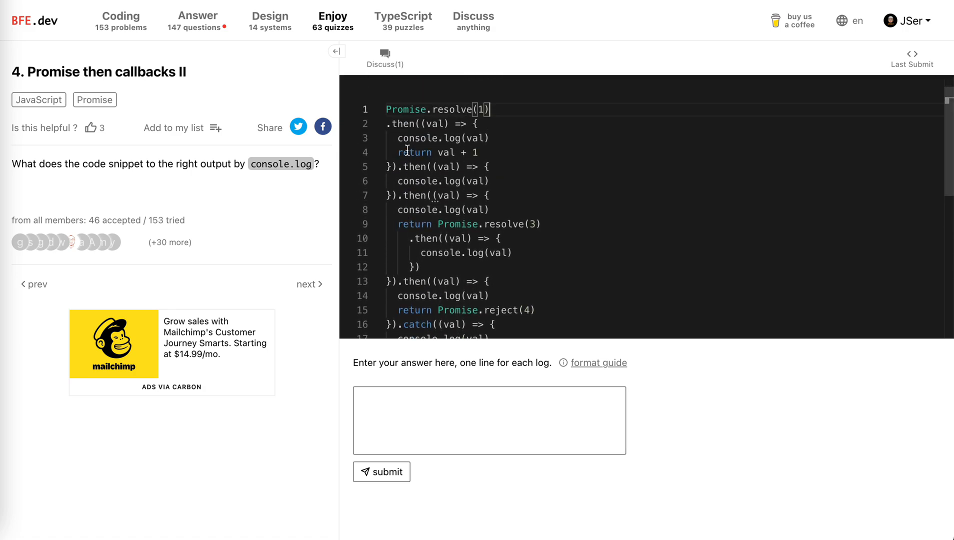
scroll("down", 3)
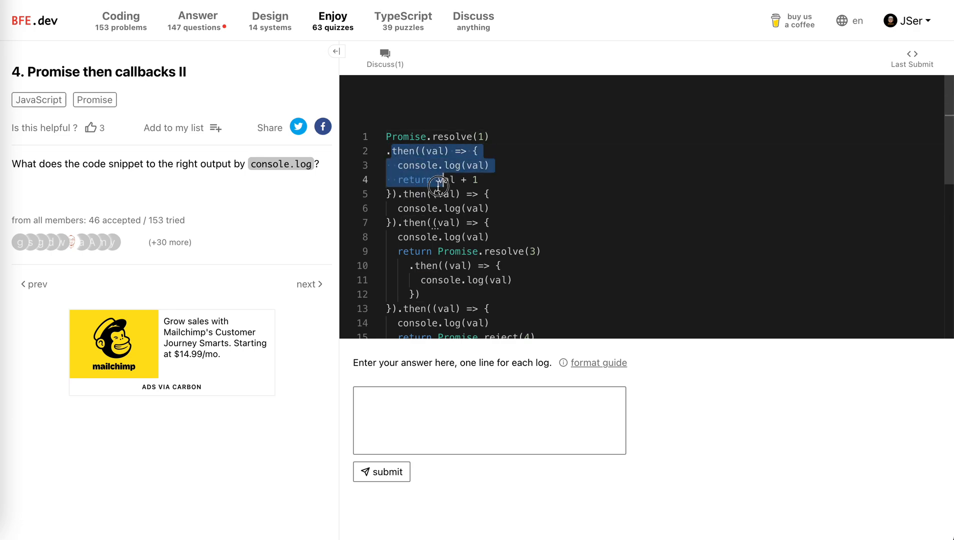
left_click(440, 151)
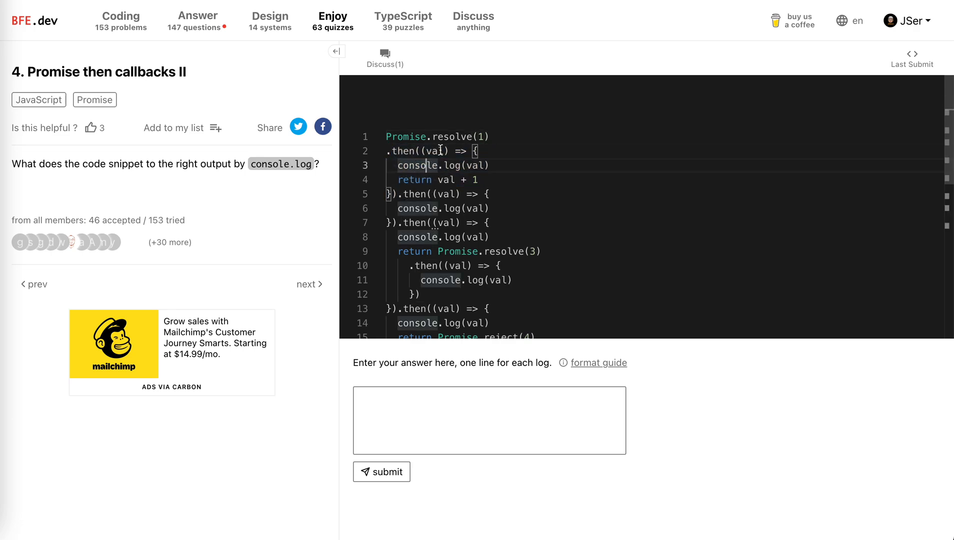
double_click(442, 164)
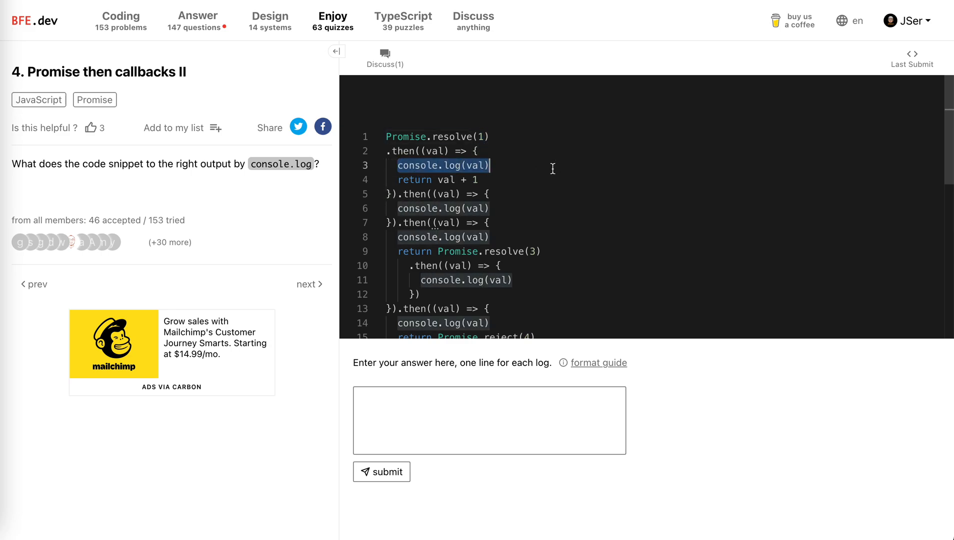
type("1")
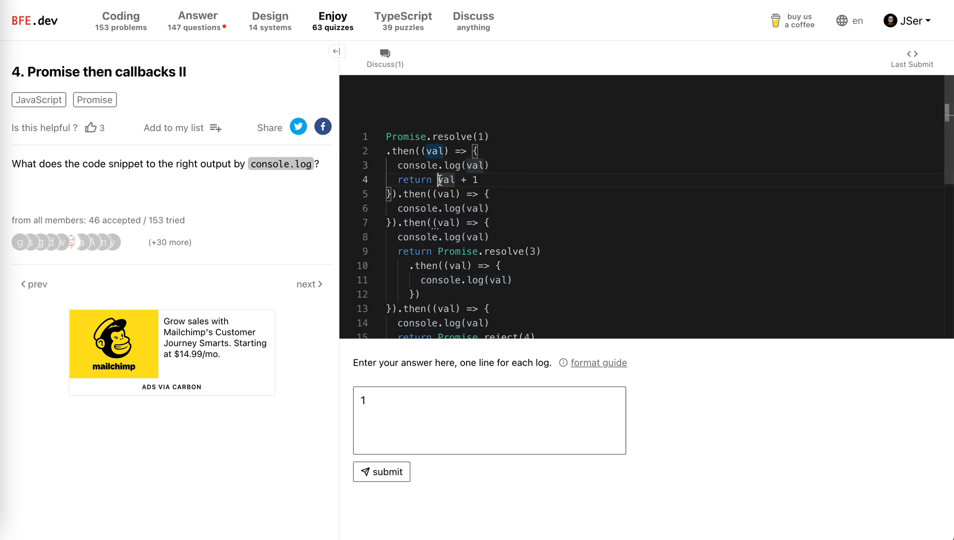
mouse_move(414, 194)
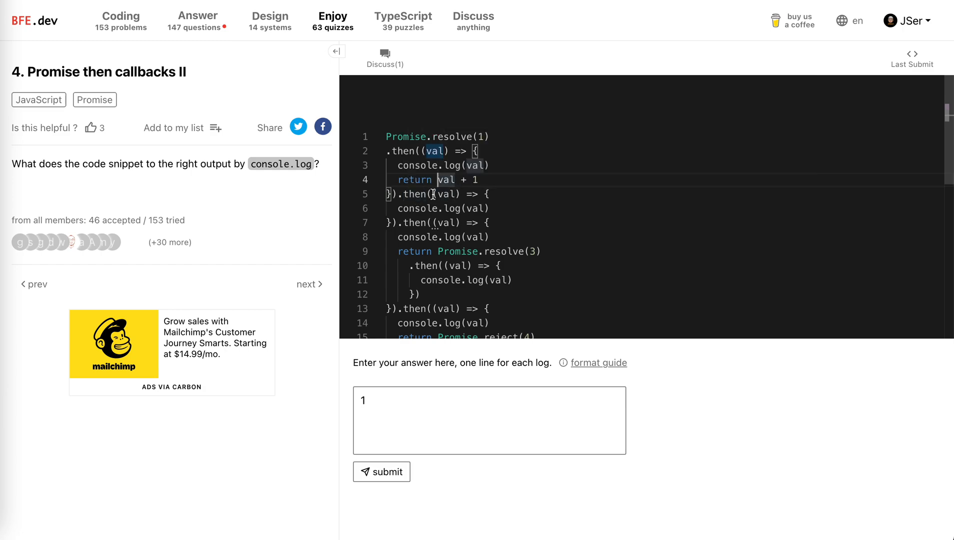
mouse_move(414, 194)
type("2")
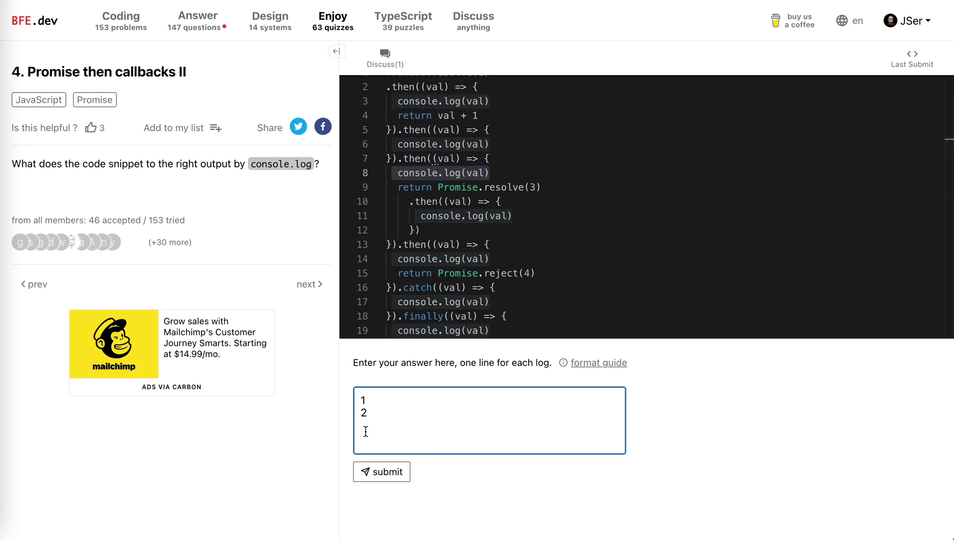
Step: Add undefined as the third logged value after 2
type("undefined")
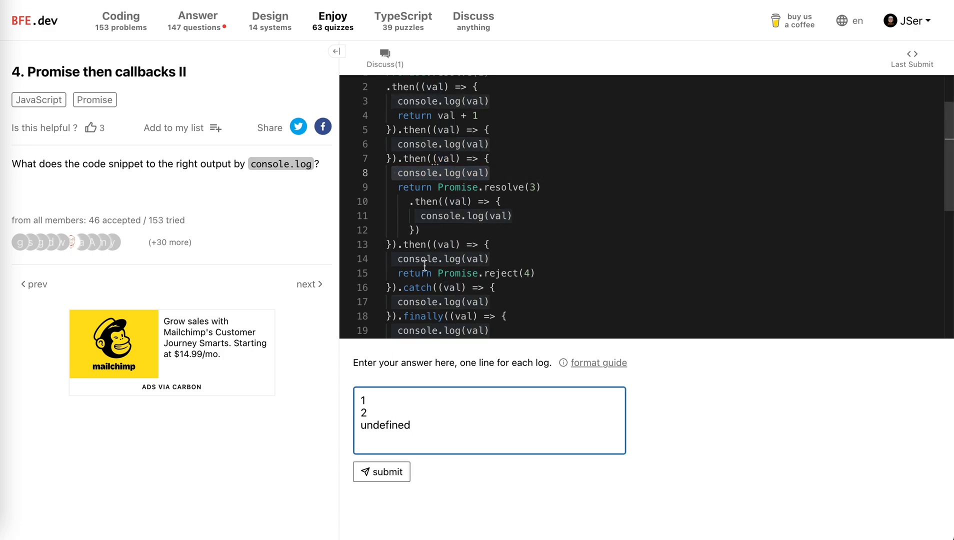
scroll("down", 3)
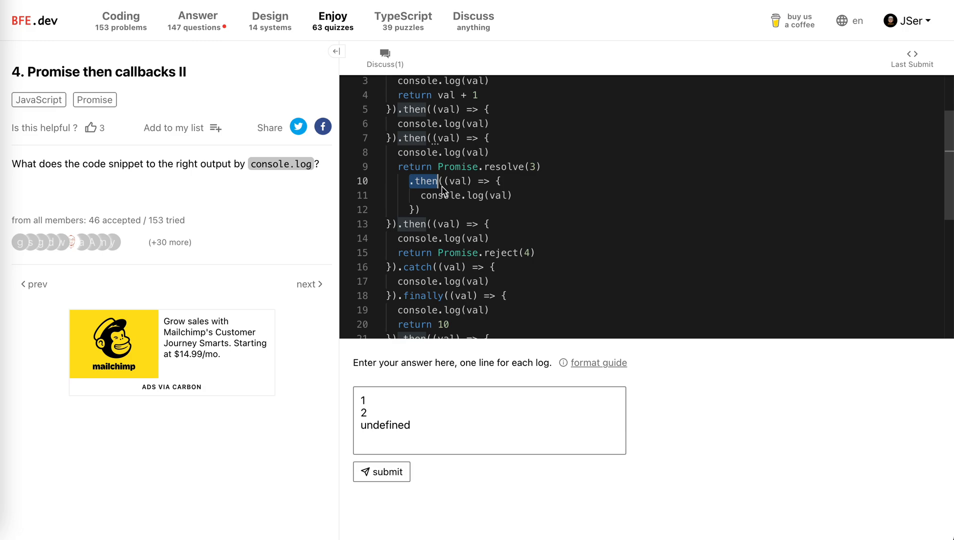
Step: Add 3 to the answer and trace the nested Promise.resolve(3) chain and its reject-with-4 callback
type("3")
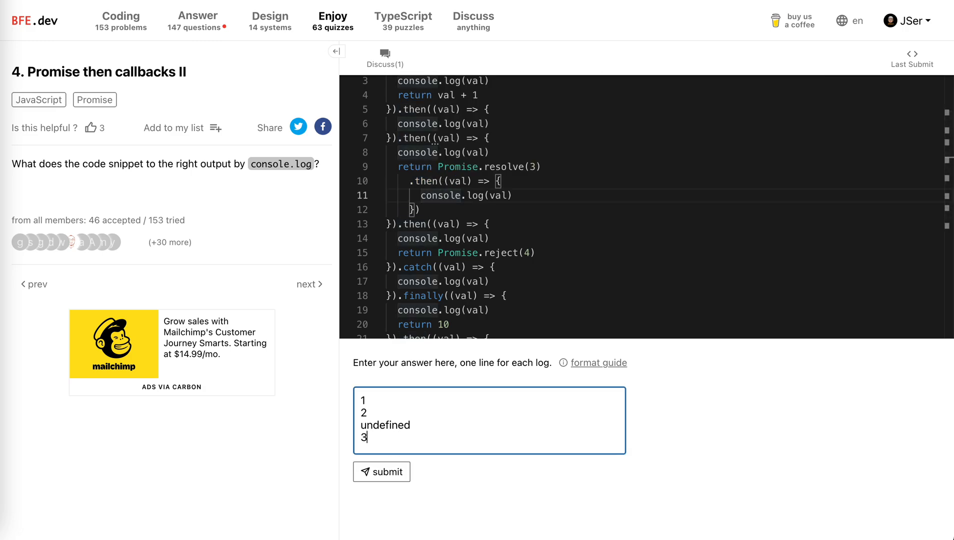
left_click_drag(398, 166, 420, 210)
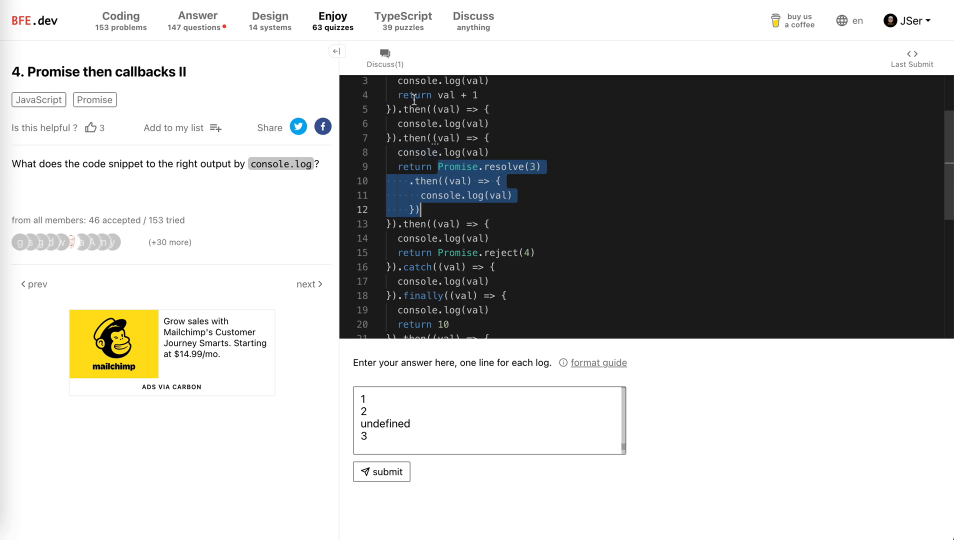
mouse_move(436, 166)
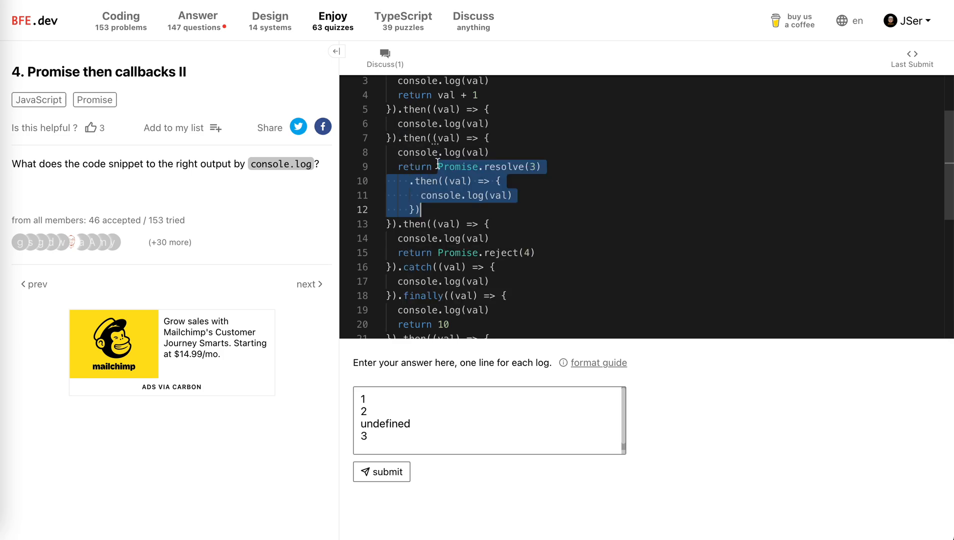
left_click(395, 224)
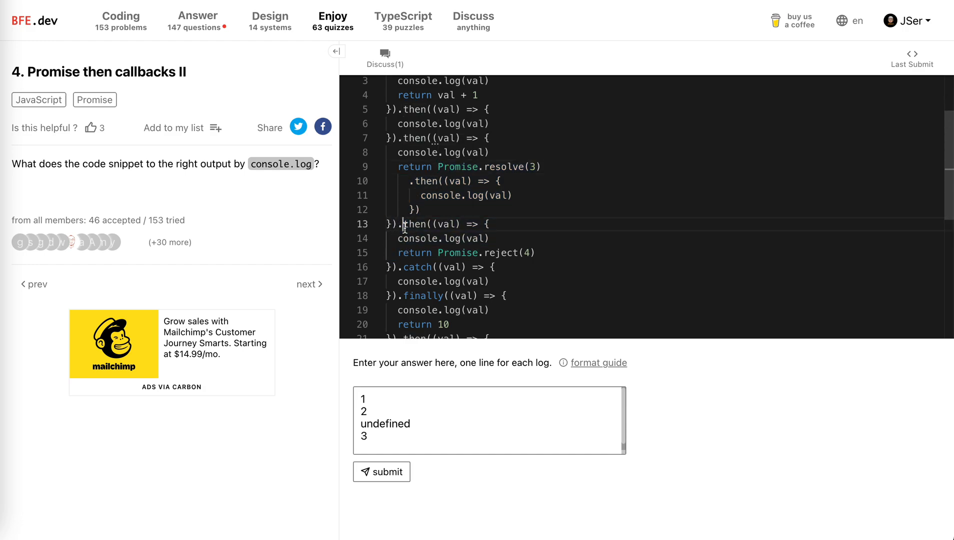
double_click(446, 224)
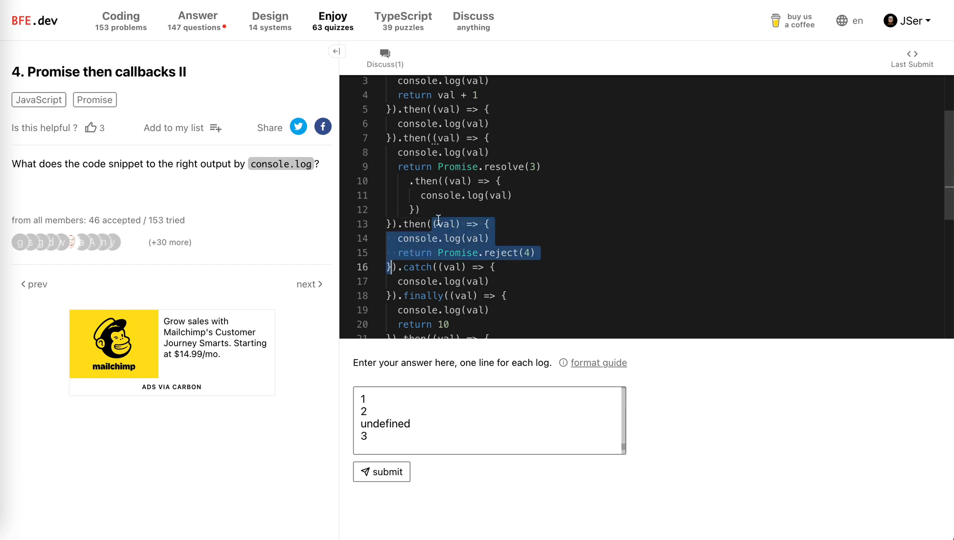
Step: Trace the nested then call and add undefined as the fifth logged value
left_click(432, 181)
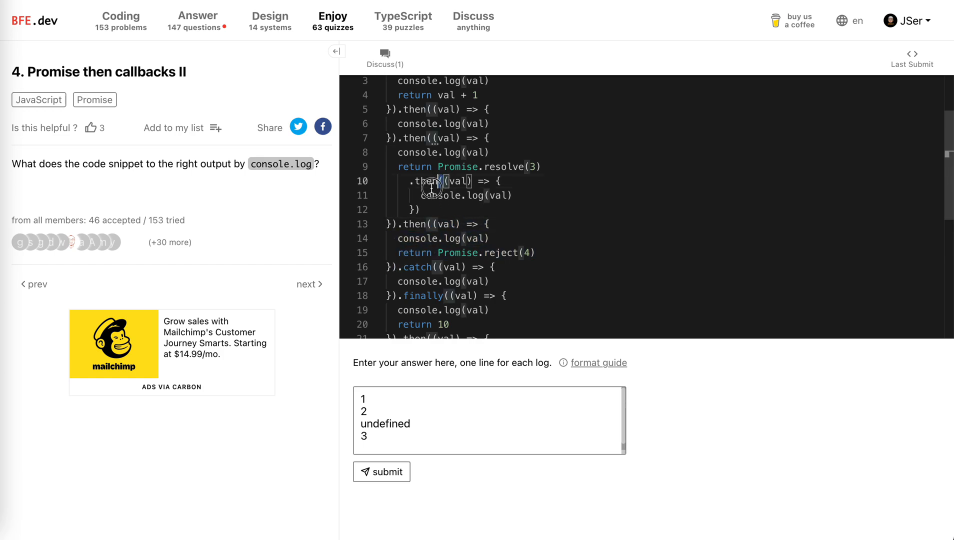
left_click_drag(405, 181, 417, 210)
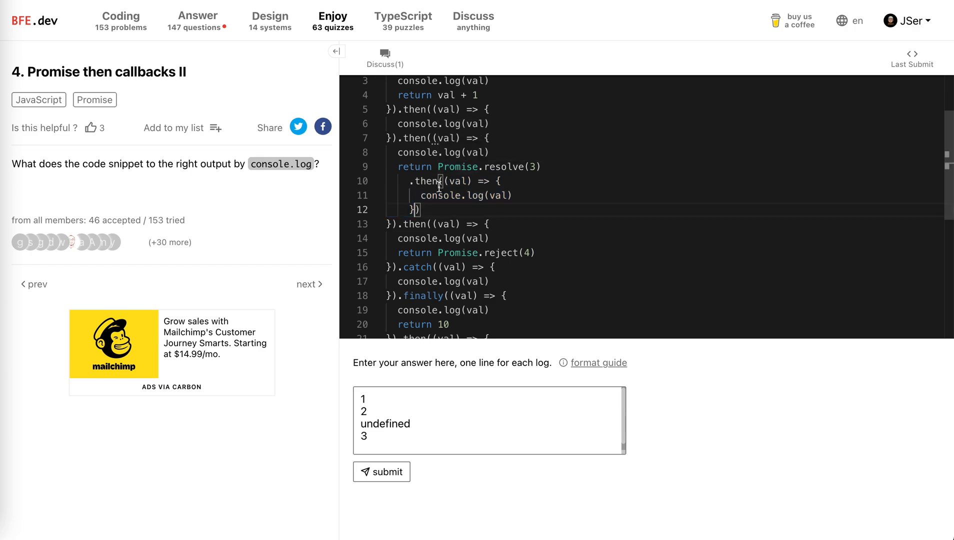
left_click(388, 440)
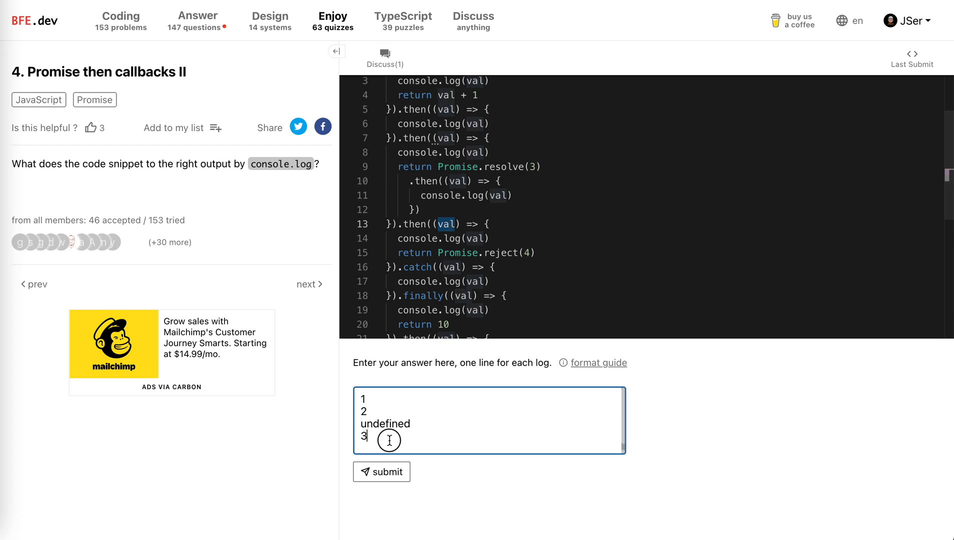
type("undefined")
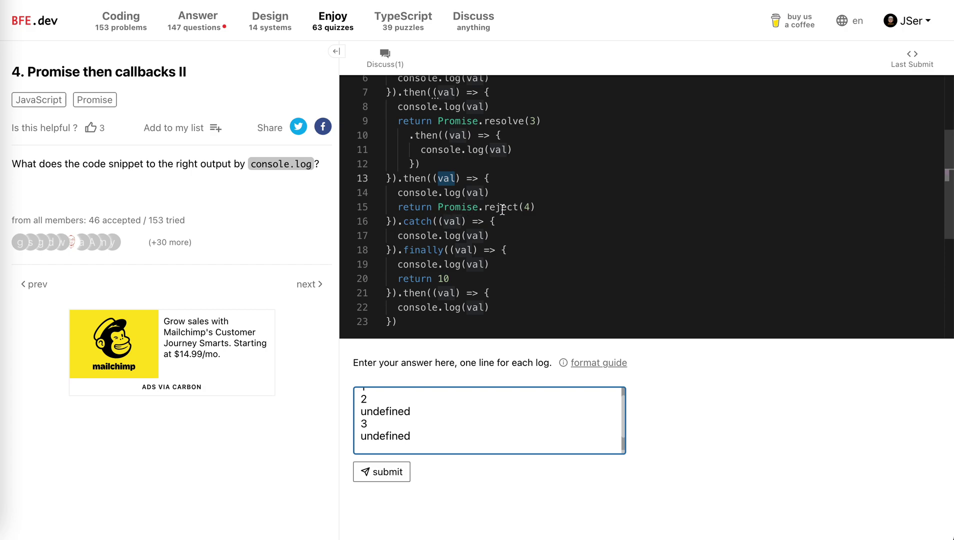
mouse_move(433, 221)
type("4")
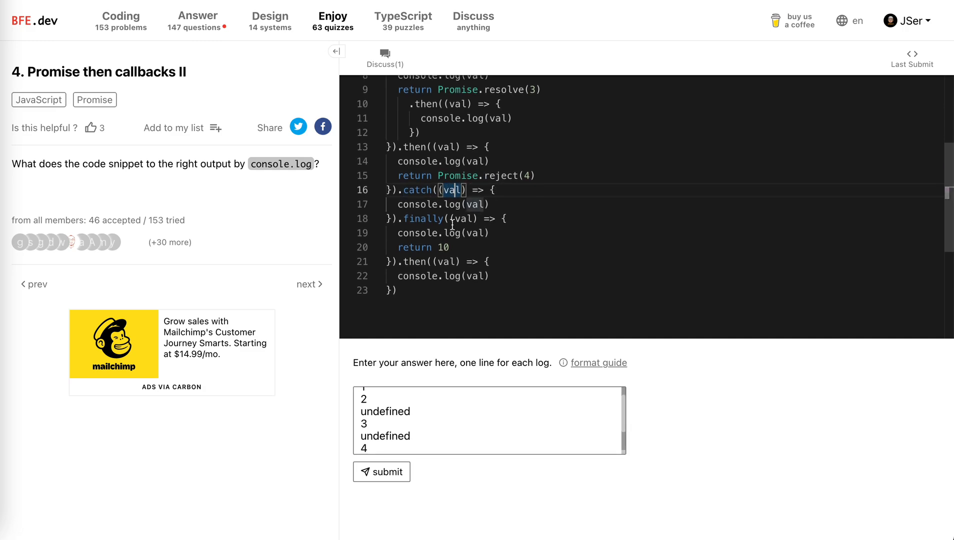
Step: Trace val through the catch, finally and last then callbacks for the 4 and undefined lines
double_click(423, 218)
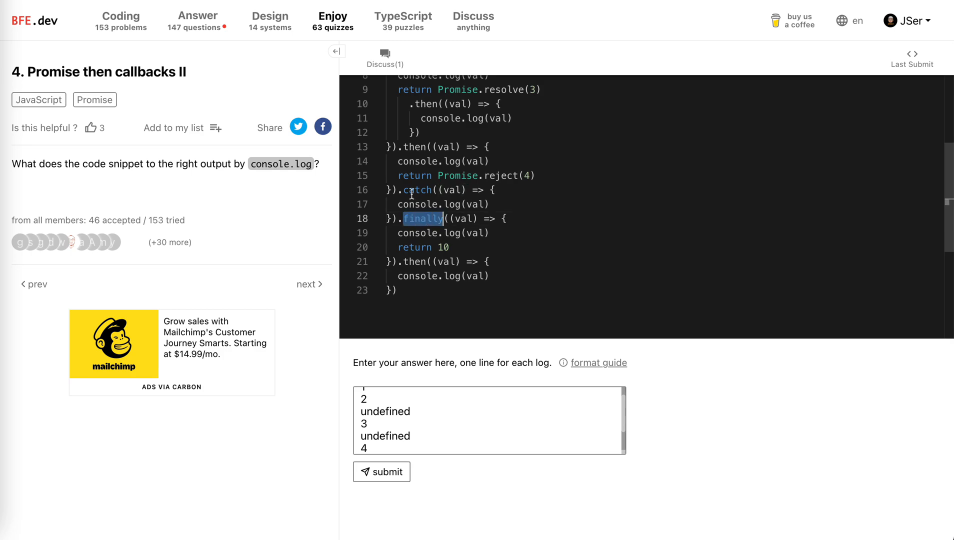
mouse_move(418, 190)
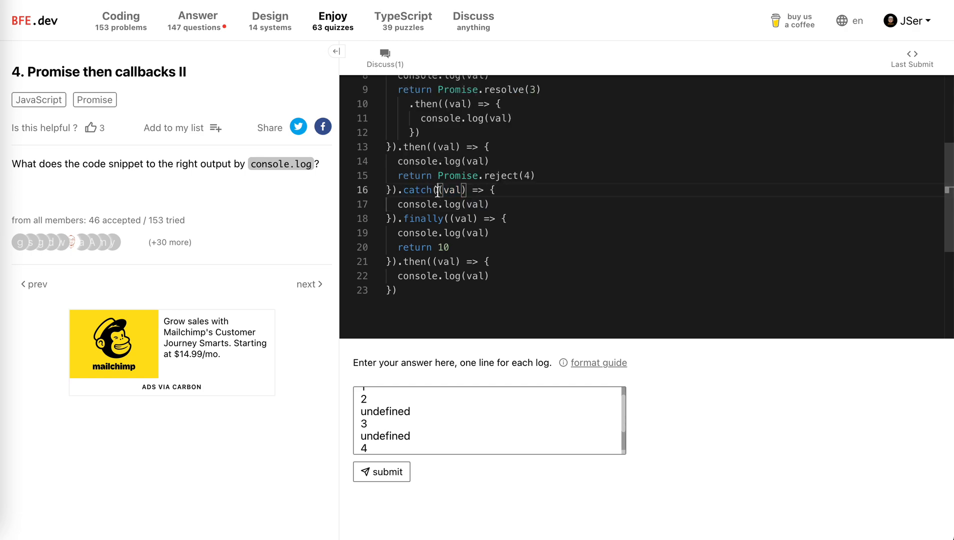
double_click(442, 204)
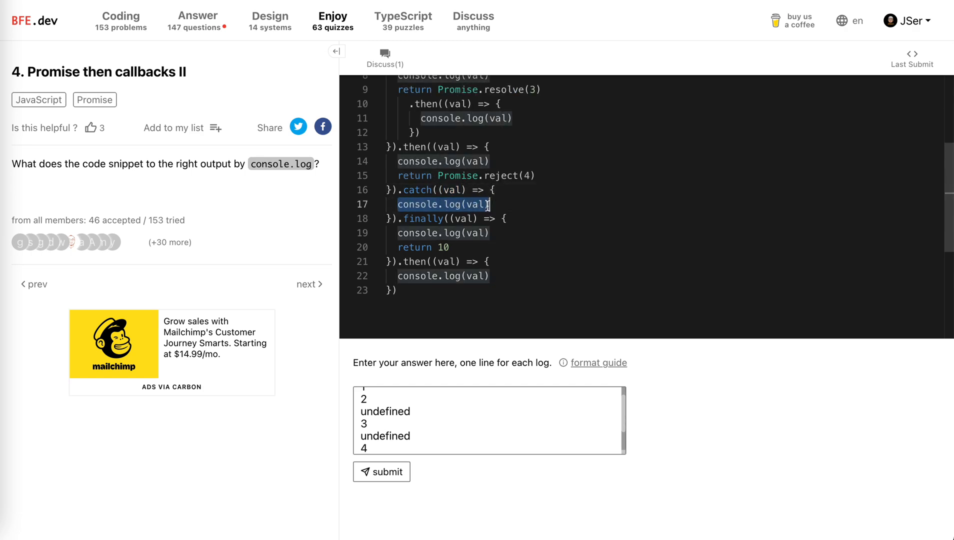
double_click(423, 218)
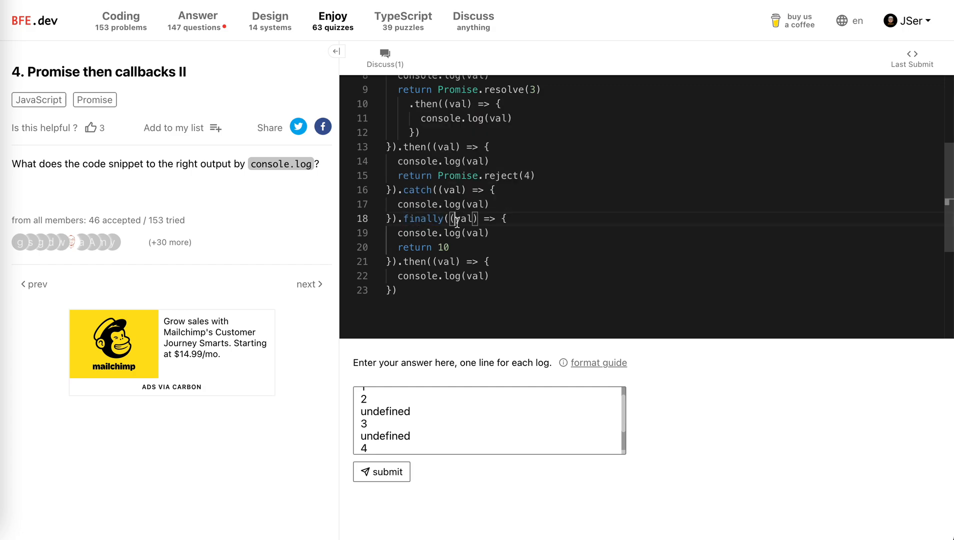
double_click(423, 218)
type("undefined")
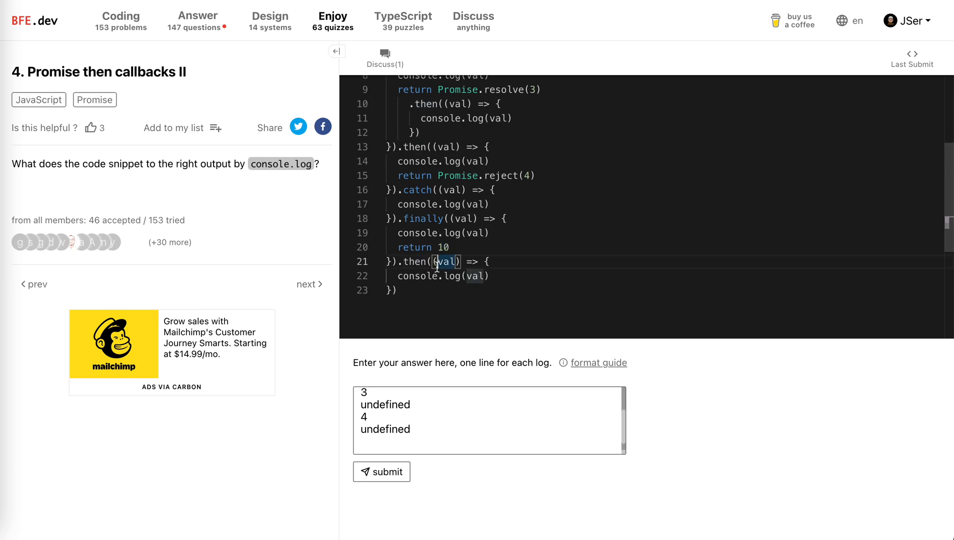
double_click(423, 218)
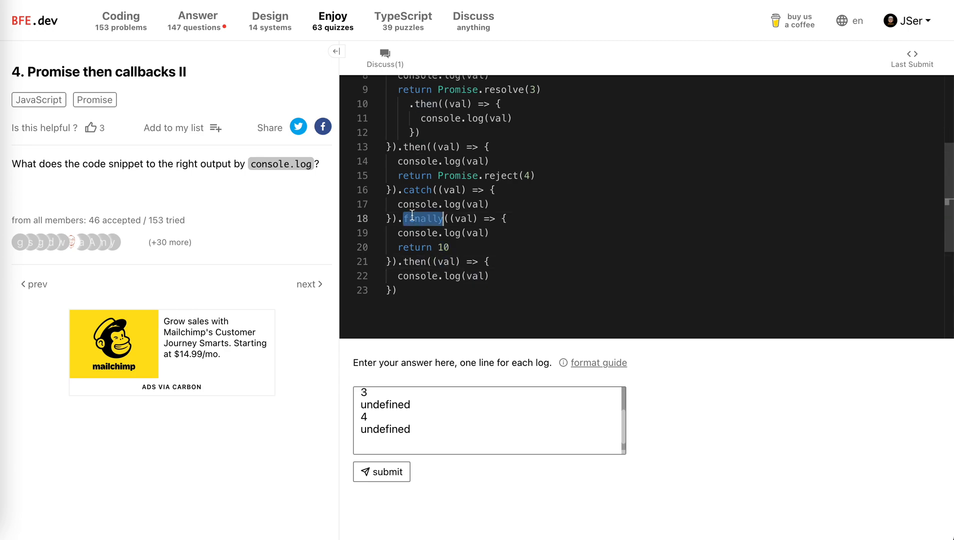
mouse_move(422, 218)
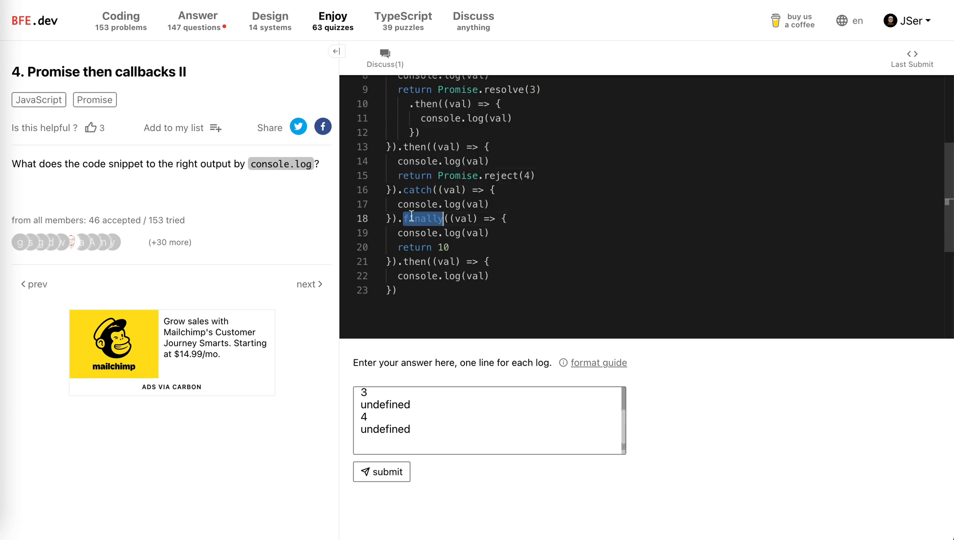
mouse_move(420, 217)
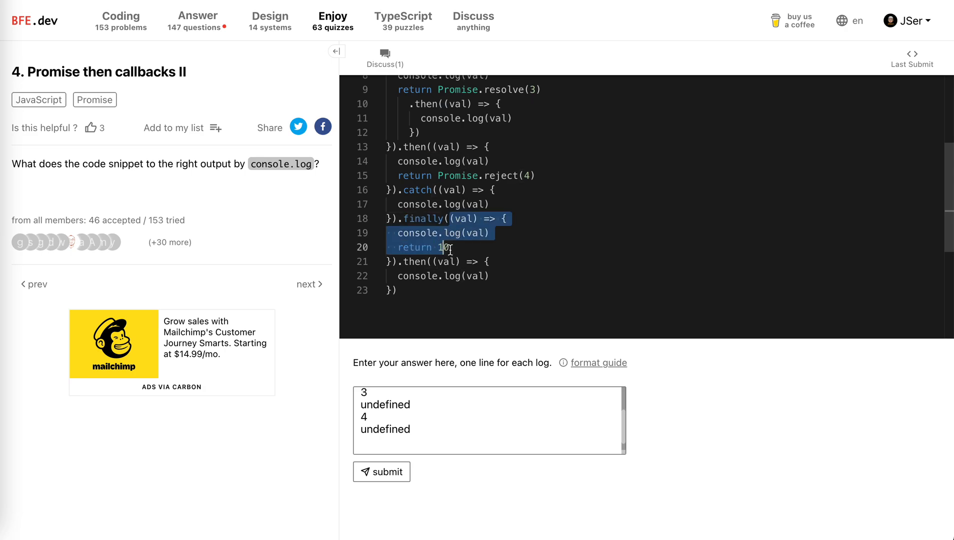
left_click(446, 247)
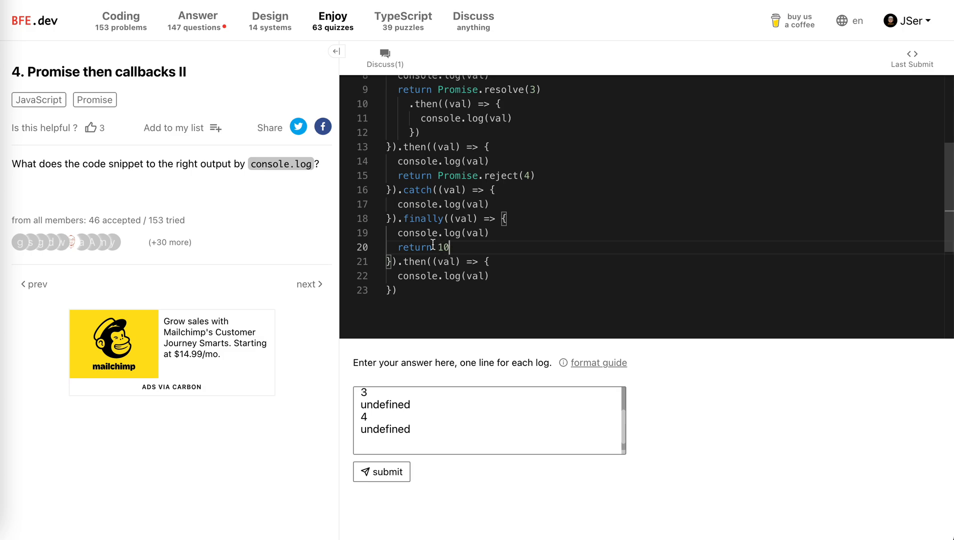
mouse_move(414, 261)
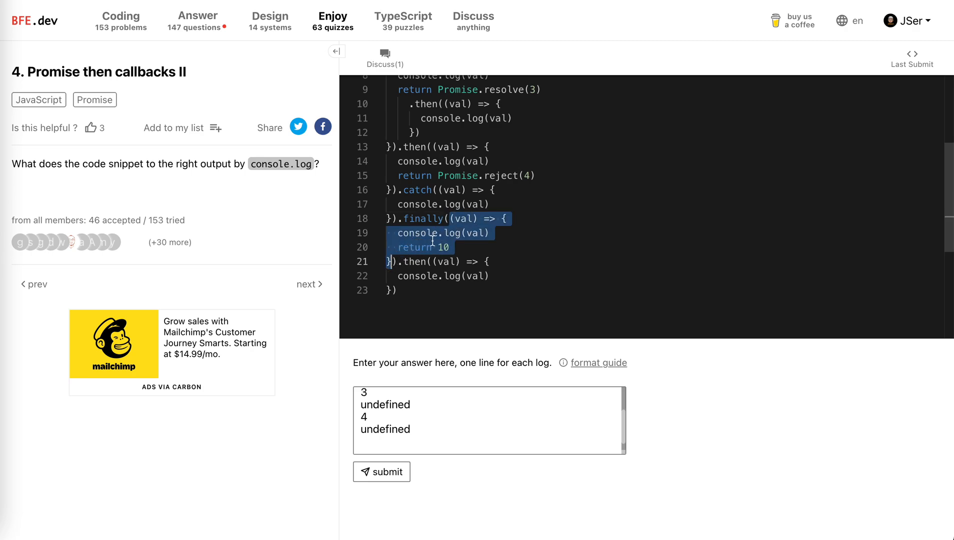
left_click(451, 247)
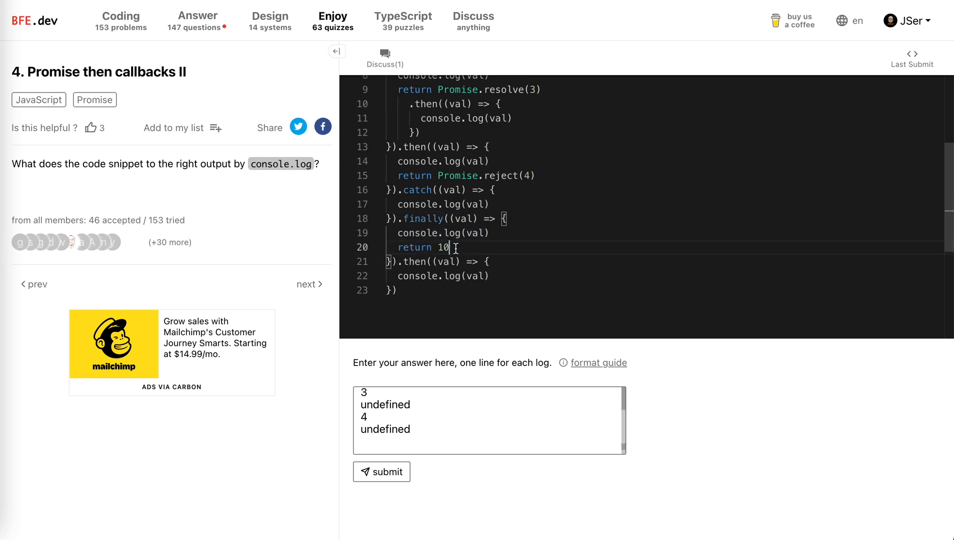
mouse_move(414, 233)
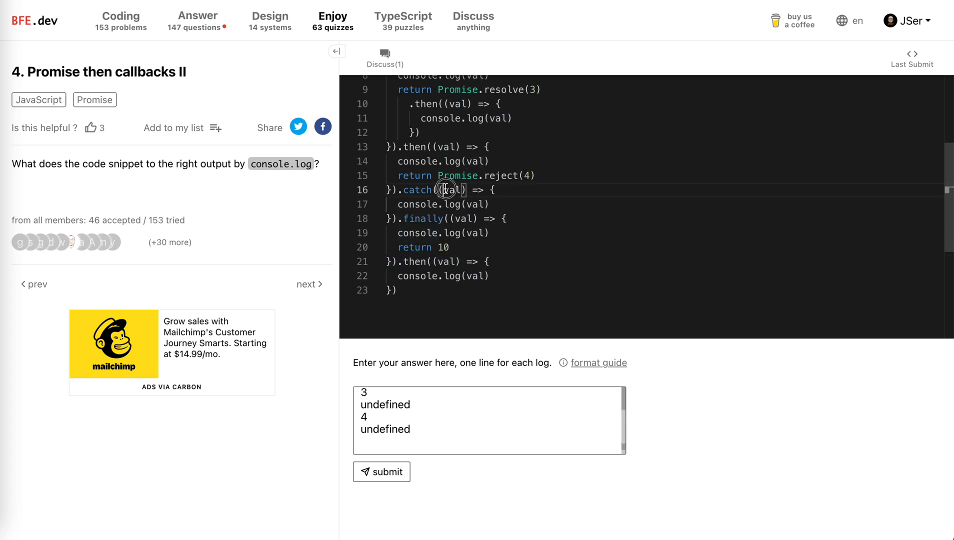
double_click(450, 189)
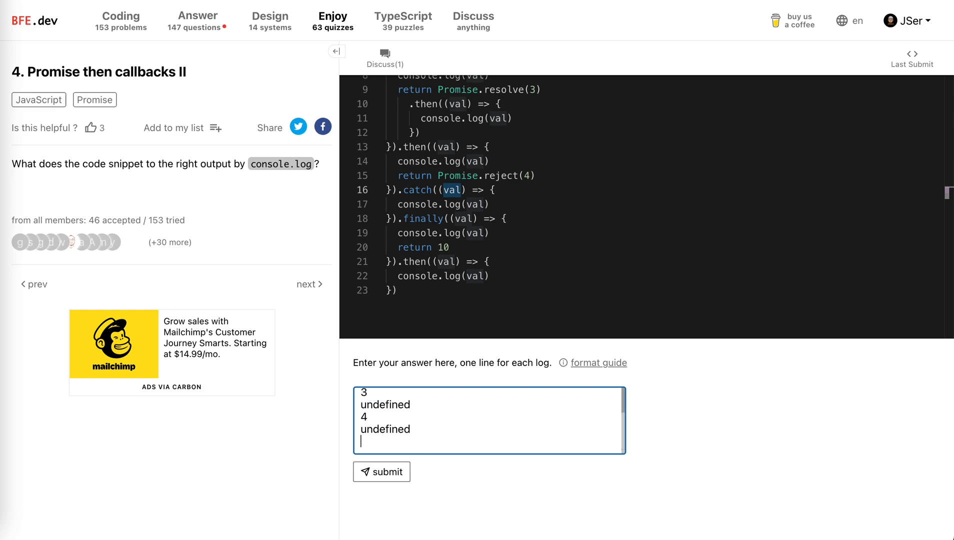
Step: Add a final undefined line and submit the answer so all cases pass
type("undefined")
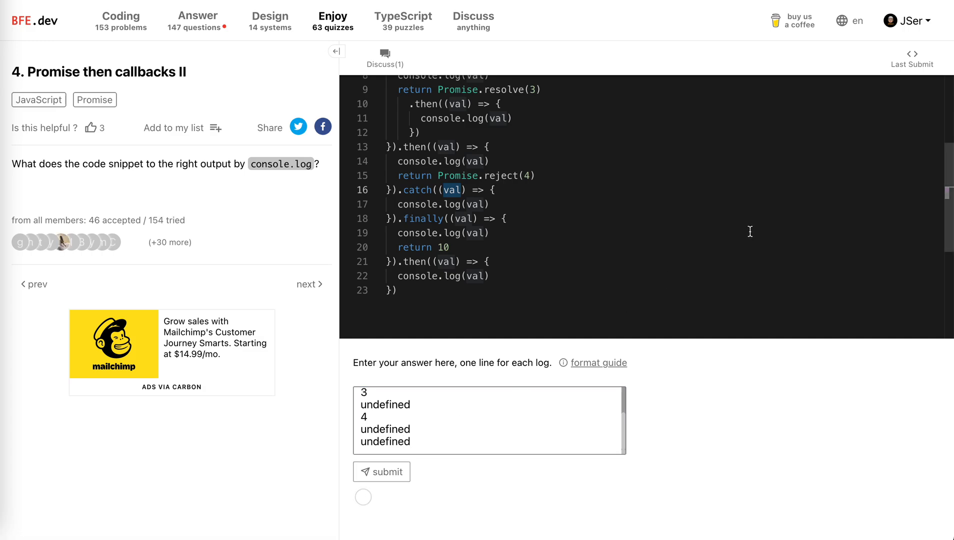
left_click(381, 471)
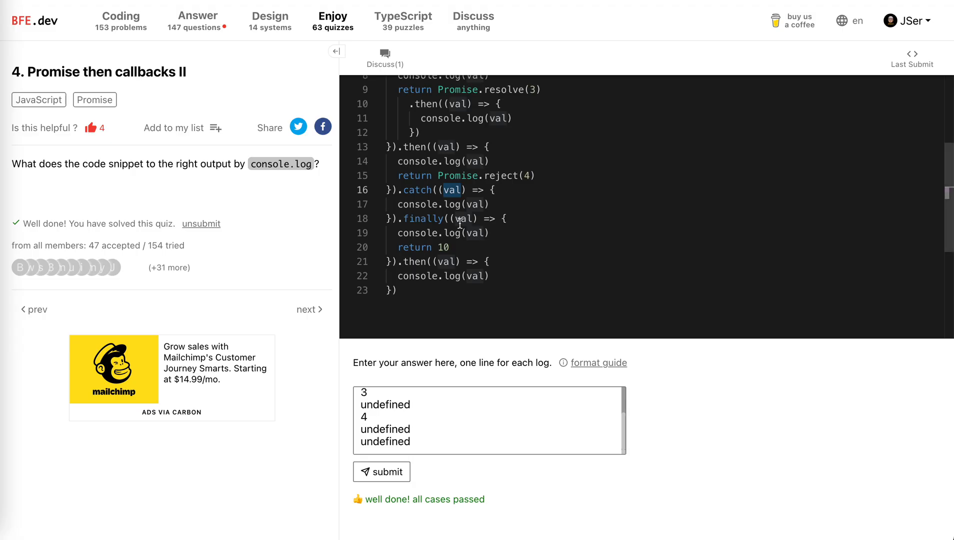